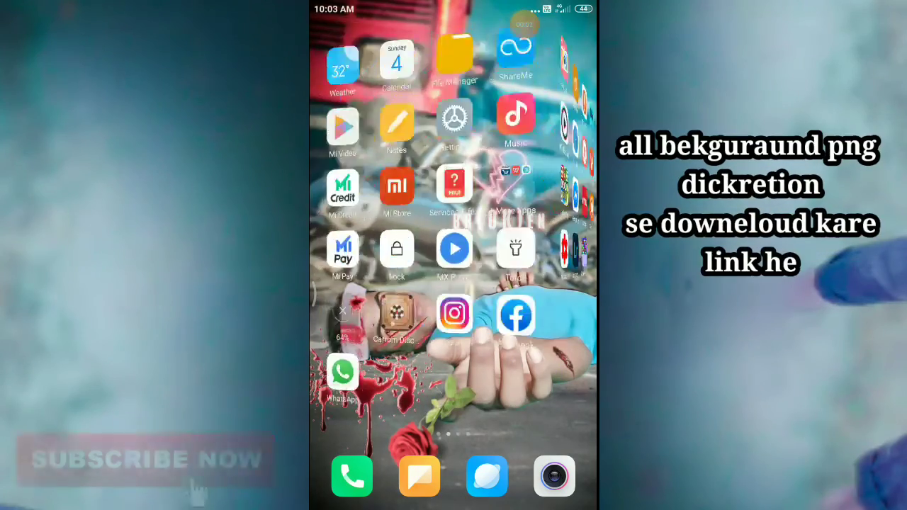
- Scroll the Android home screen over to the PicsArt app icon
scroll(left, 3)
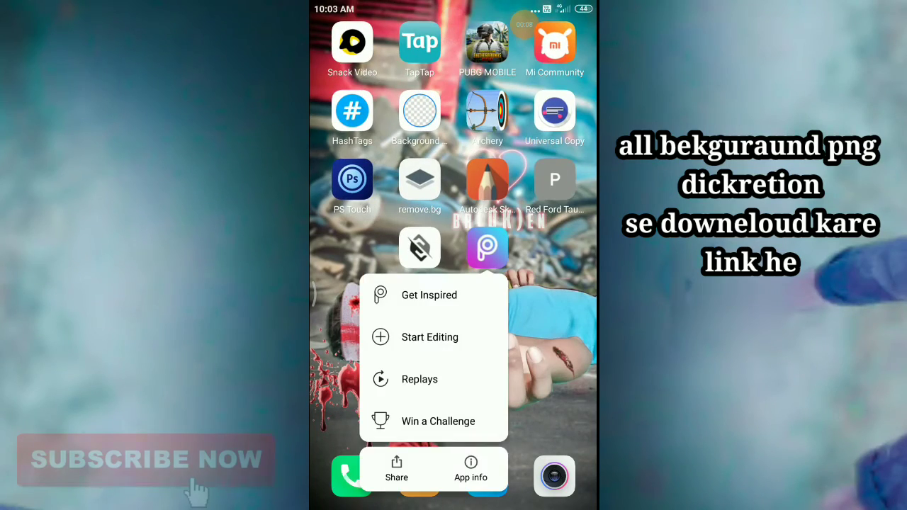
- Start editing the tunnel-and-horse photo and pick a second photo from Gallery albums
click(430, 337)
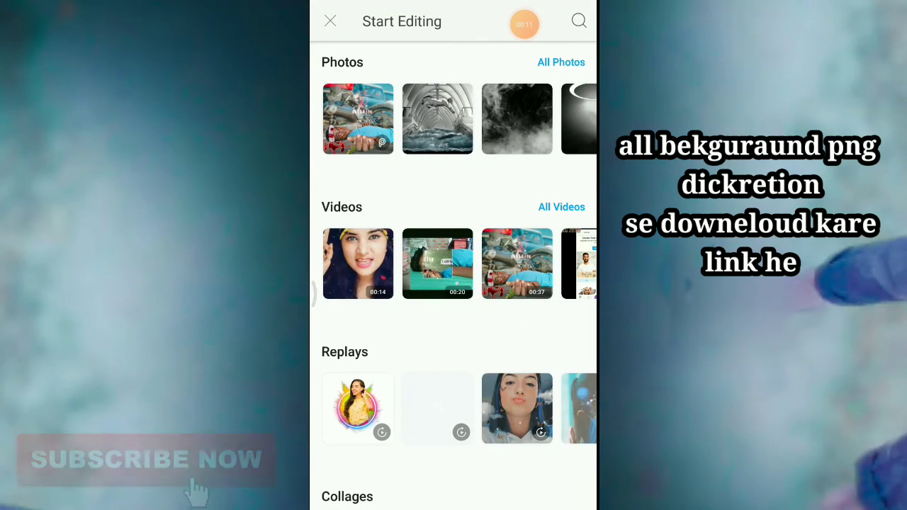
click(578, 20)
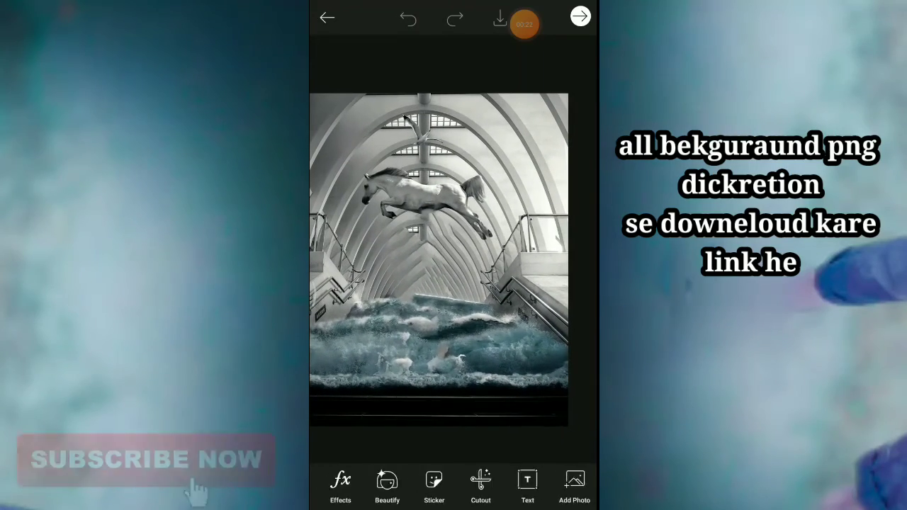
click(574, 485)
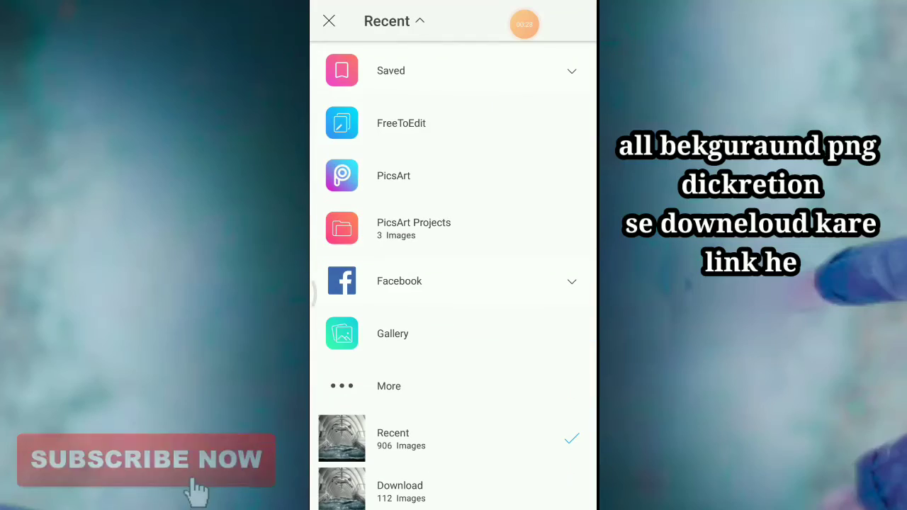
click(392, 334)
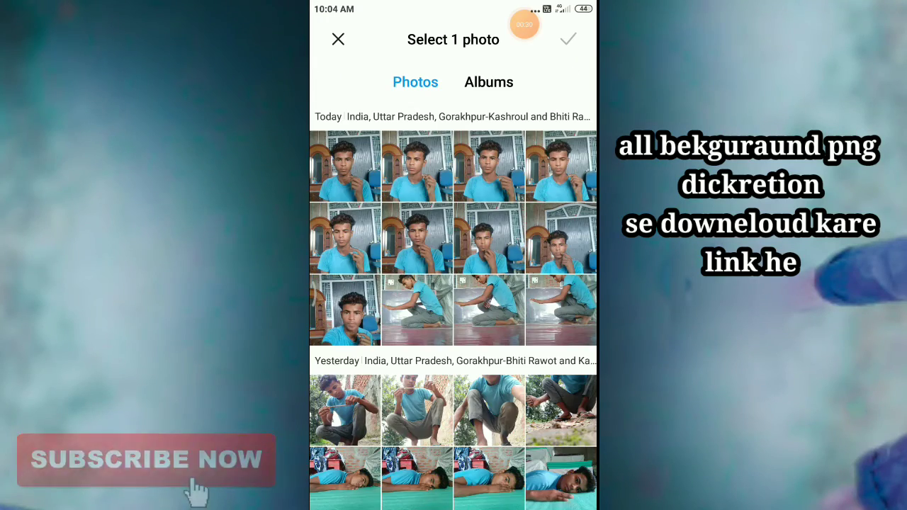
click(489, 81)
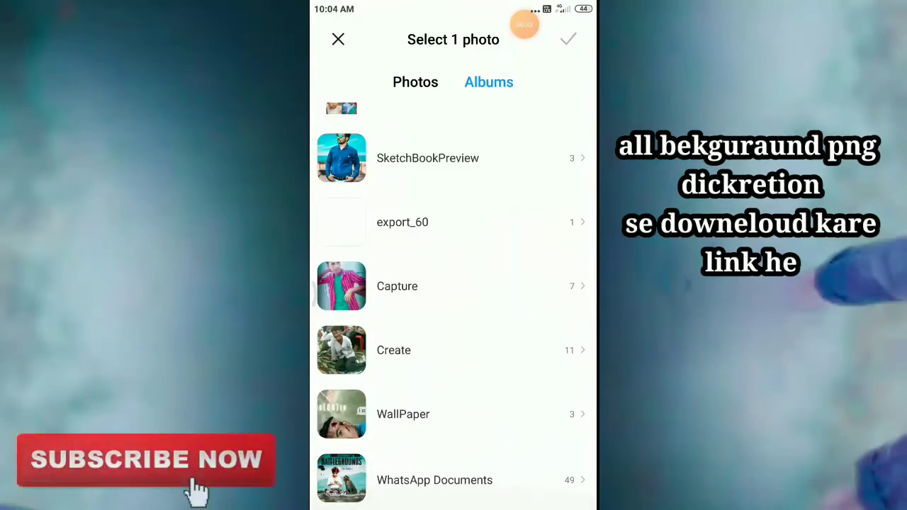
click(415, 81)
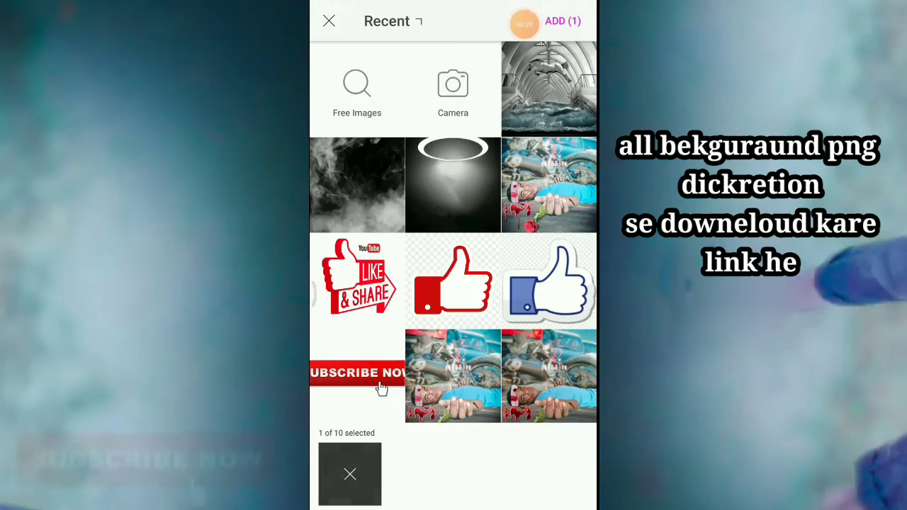
- Add the chosen photo of the man onto the flooded tunnel scene
click(562, 21)
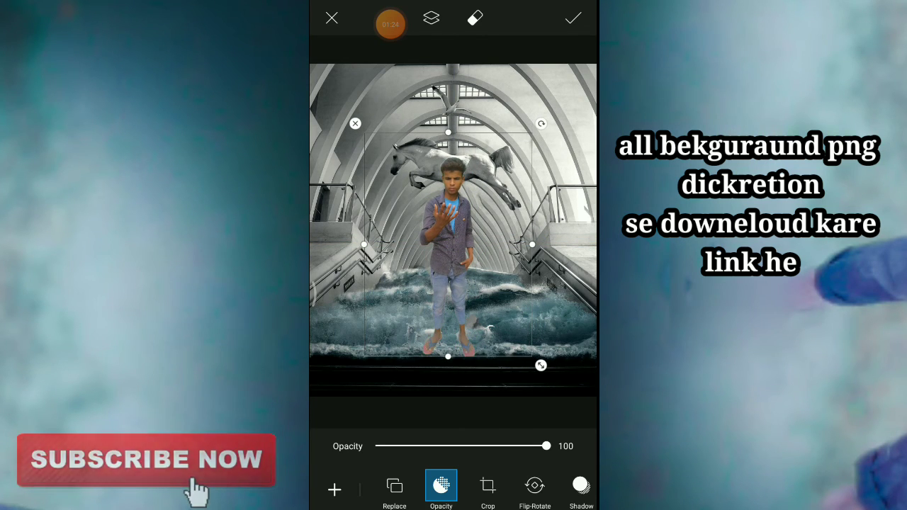
- Use the eraser in Erase mode to brush away the man's feet into the waves
click(573, 17)
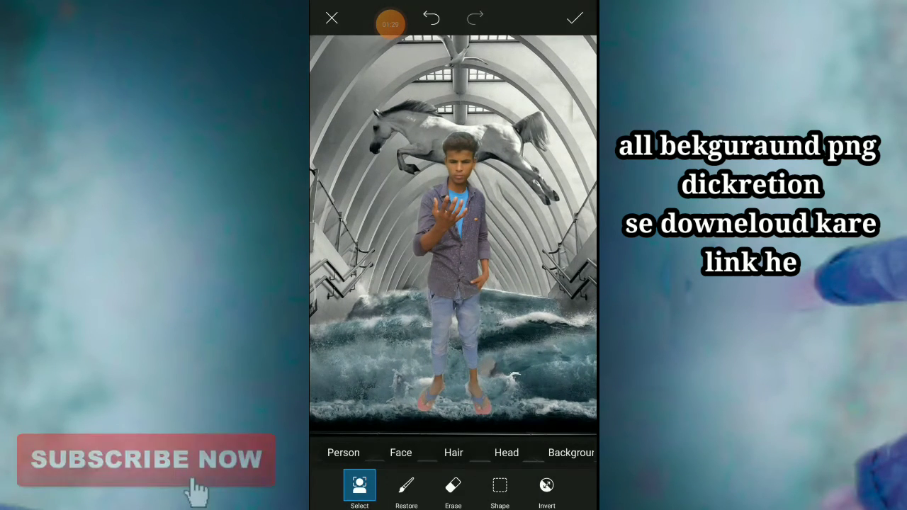
click(406, 487)
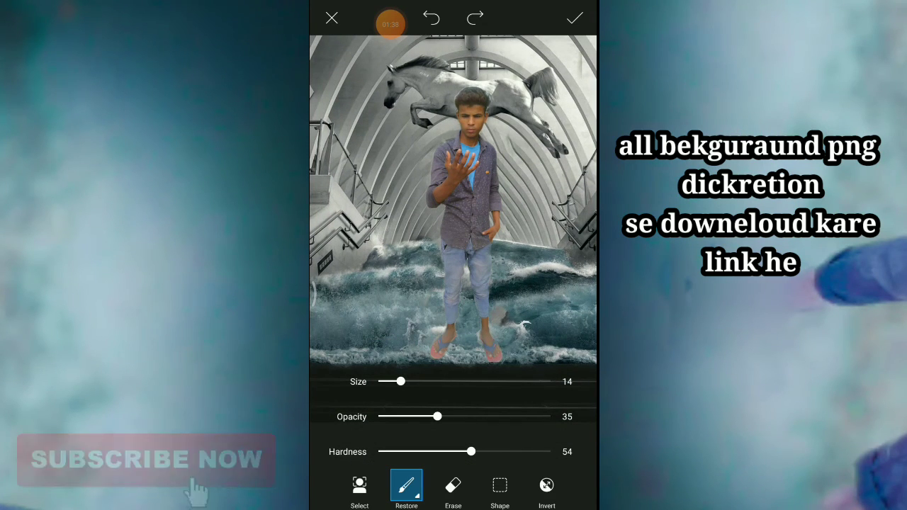
click(453, 486)
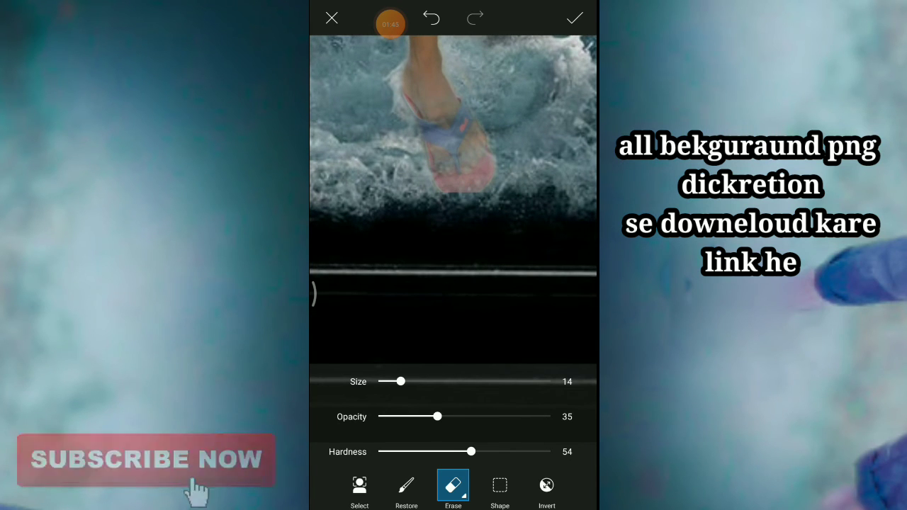
drag(401, 382, 442, 381)
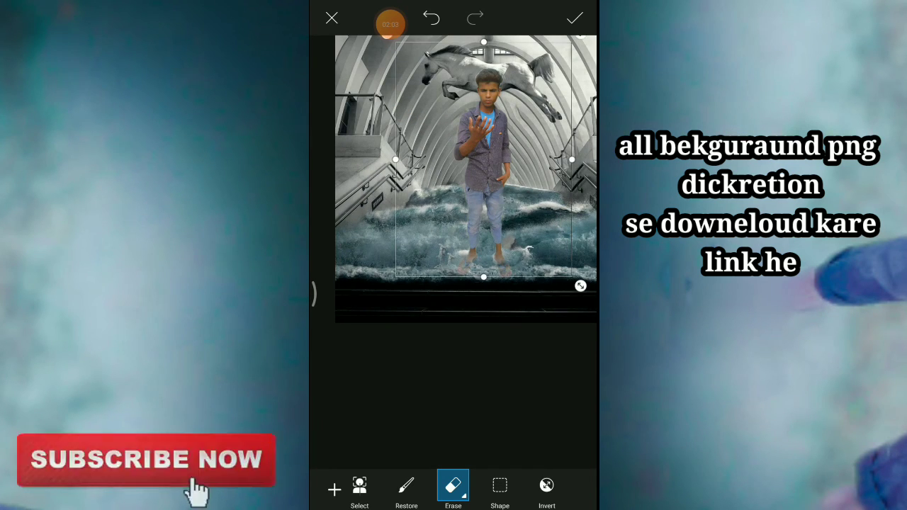
- Apply the man's cut-out to the tunnel image and open the Draw tool
click(574, 18)
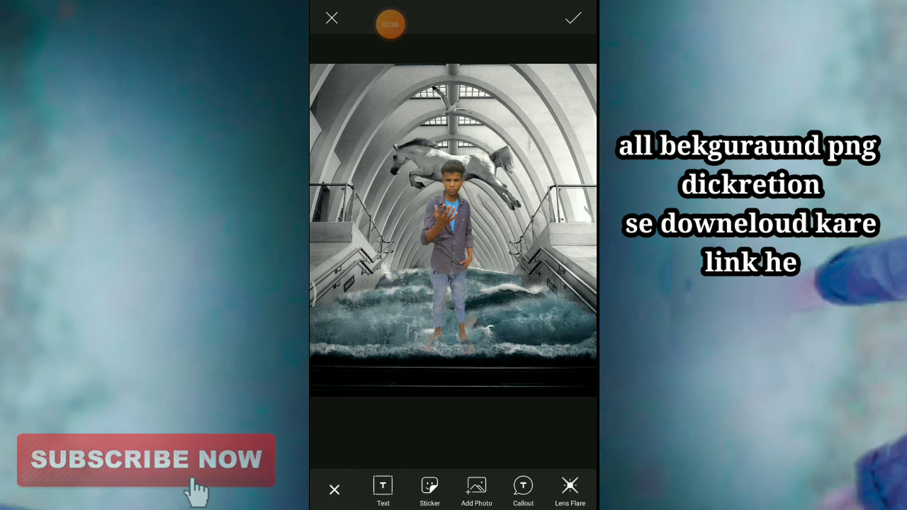
click(572, 18)
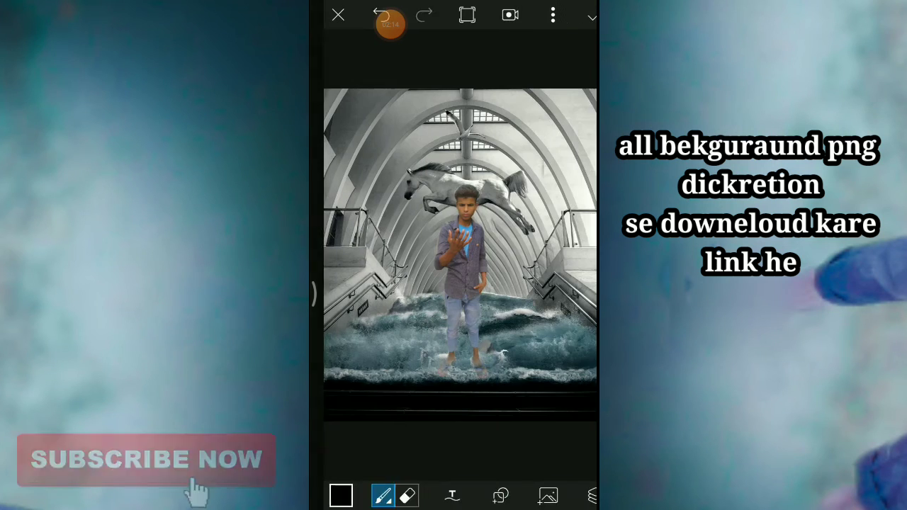
- Open the drawing layers and select the speckled texture brush
click(582, 495)
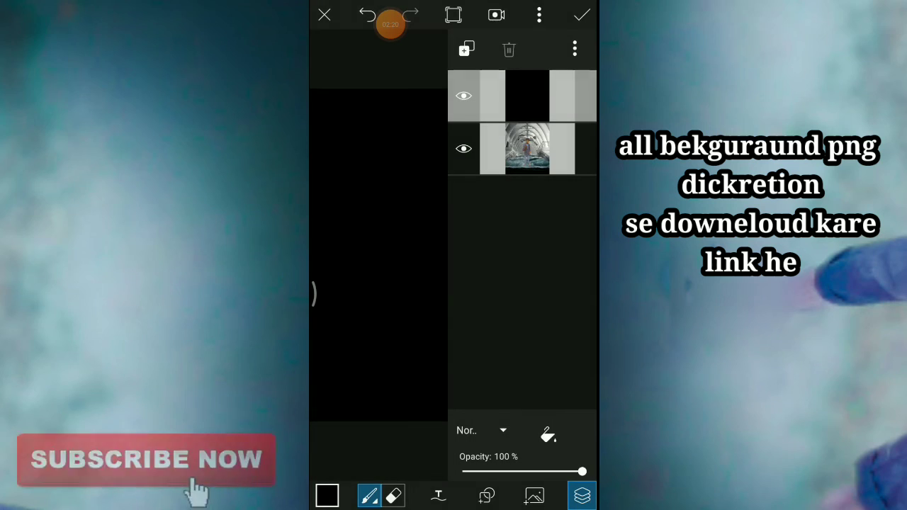
click(369, 495)
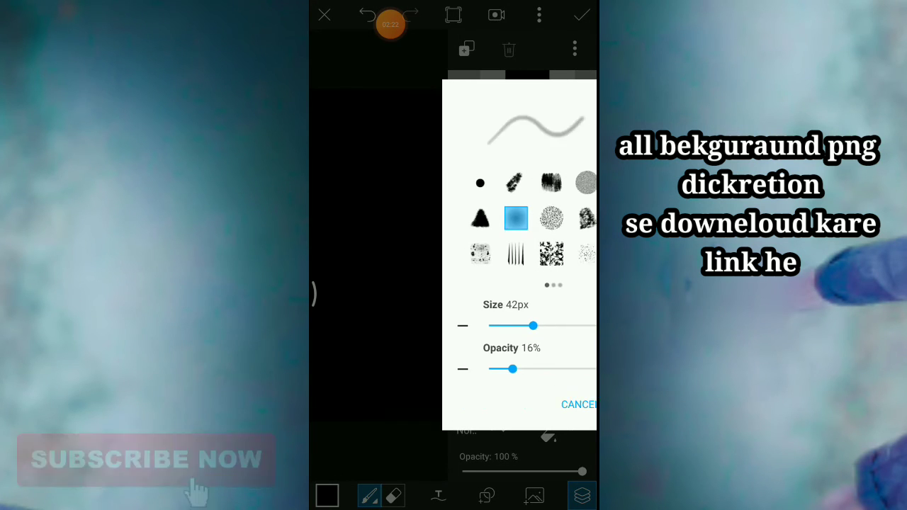
click(578, 404)
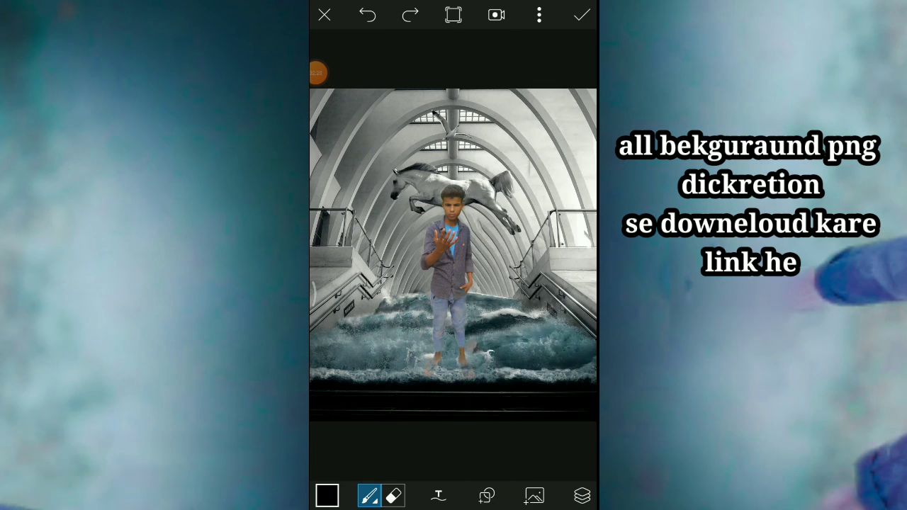
click(367, 495)
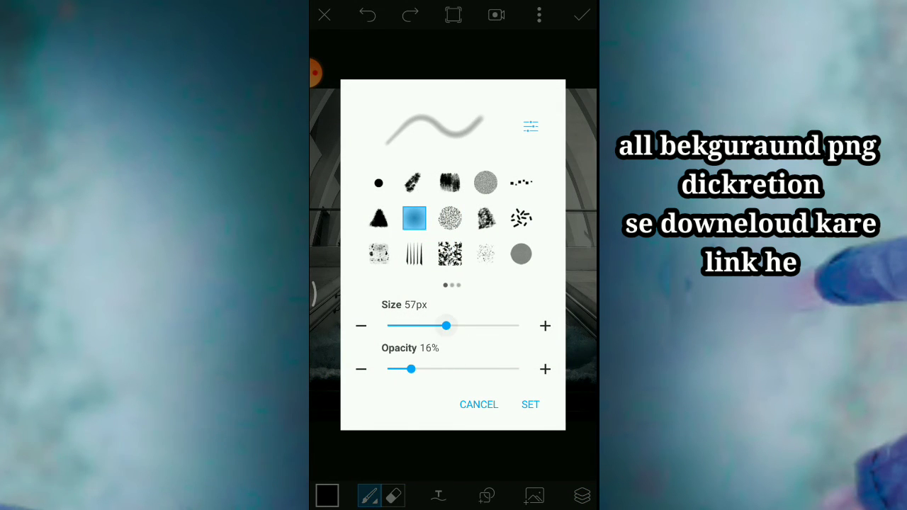
click(449, 218)
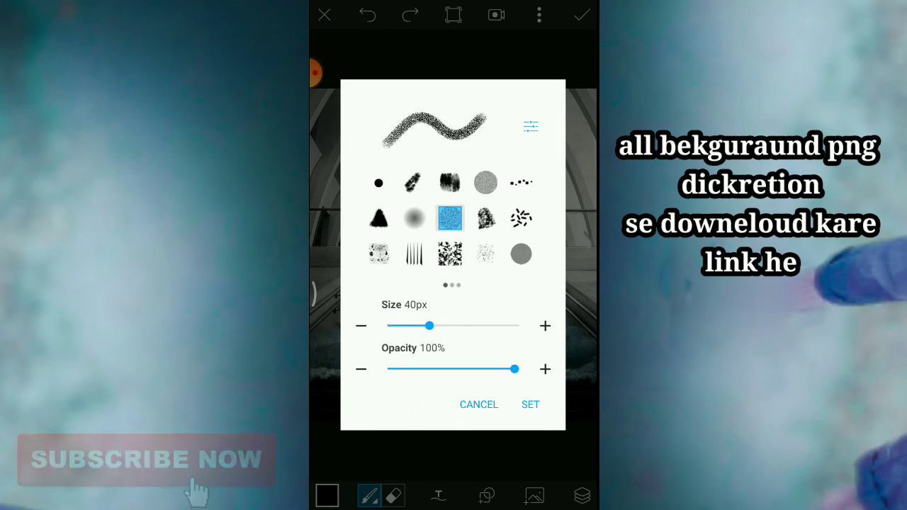
click(530, 404)
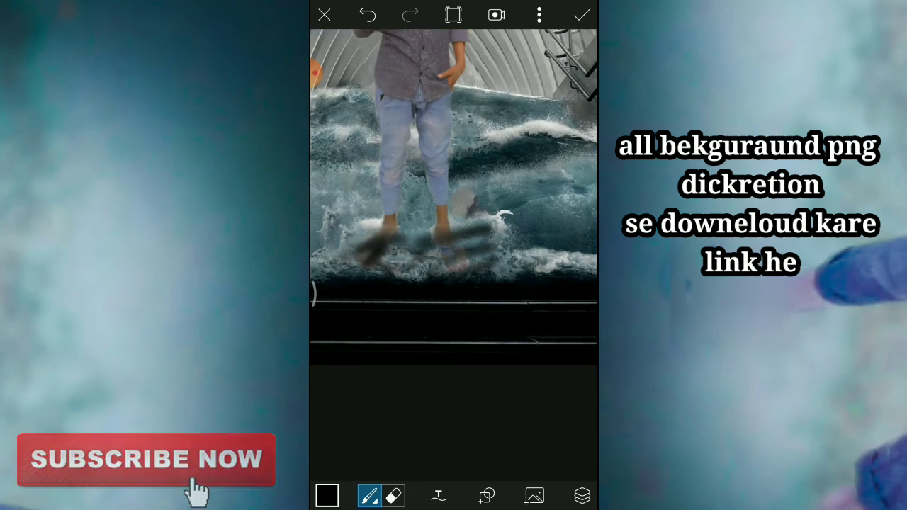
- Lower the painted layer's opacity to 64% and apply the drawing
click(582, 496)
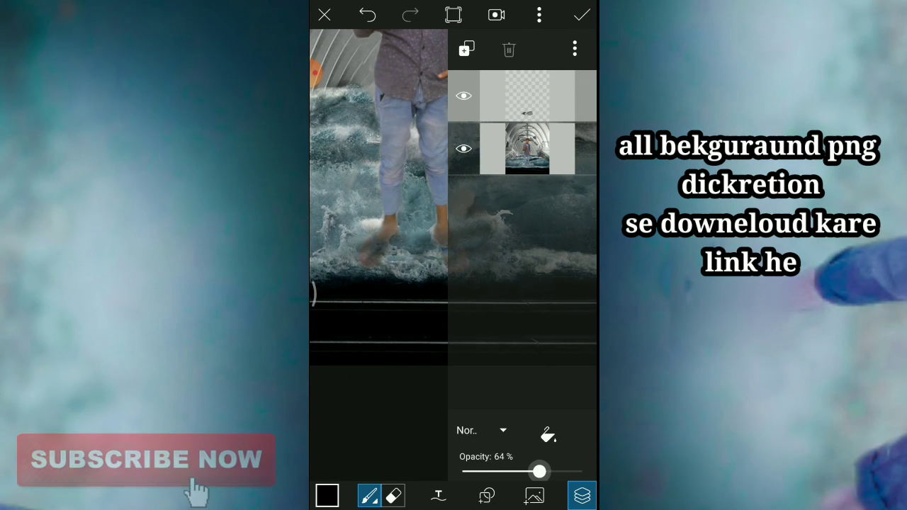
drag(538, 471, 528, 471)
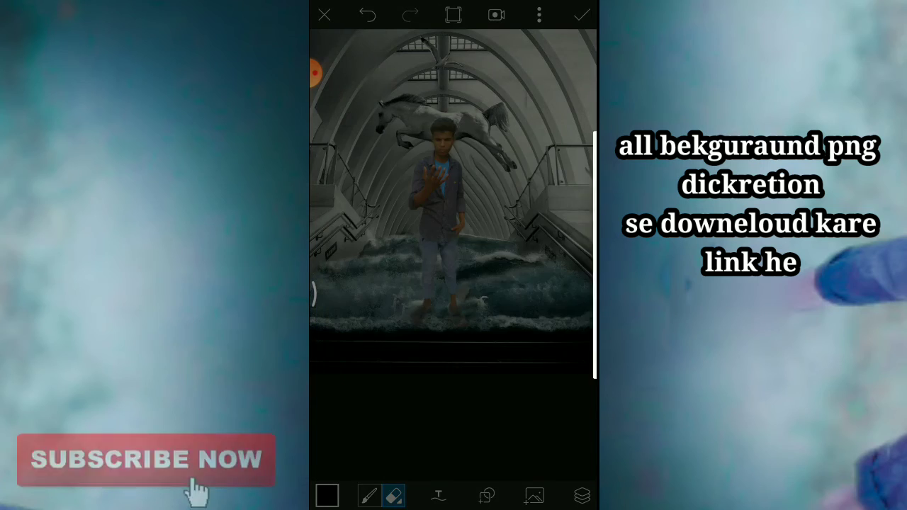
click(580, 14)
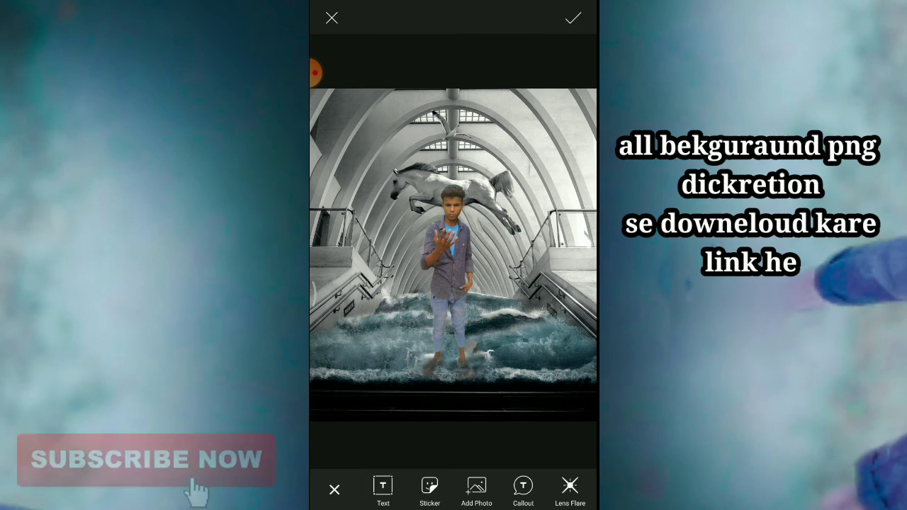
- Add the halo light image as an overlay on the scene
click(476, 491)
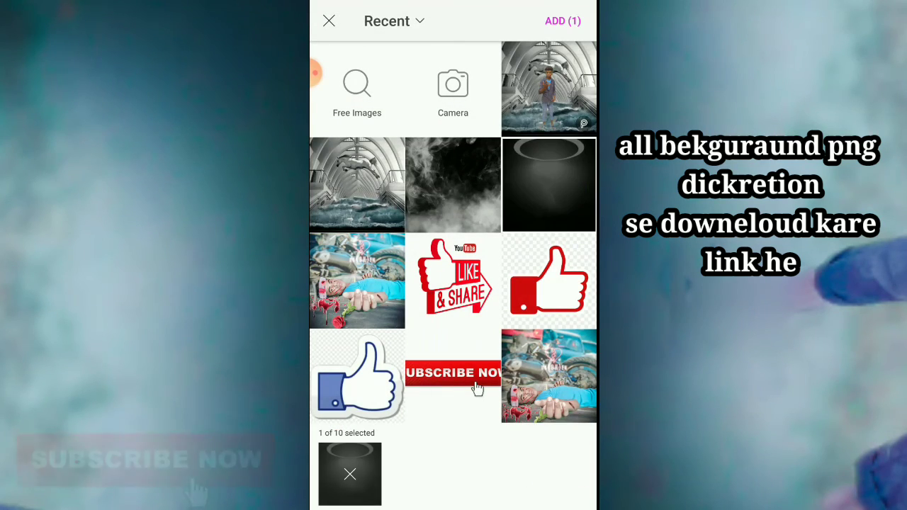
click(562, 20)
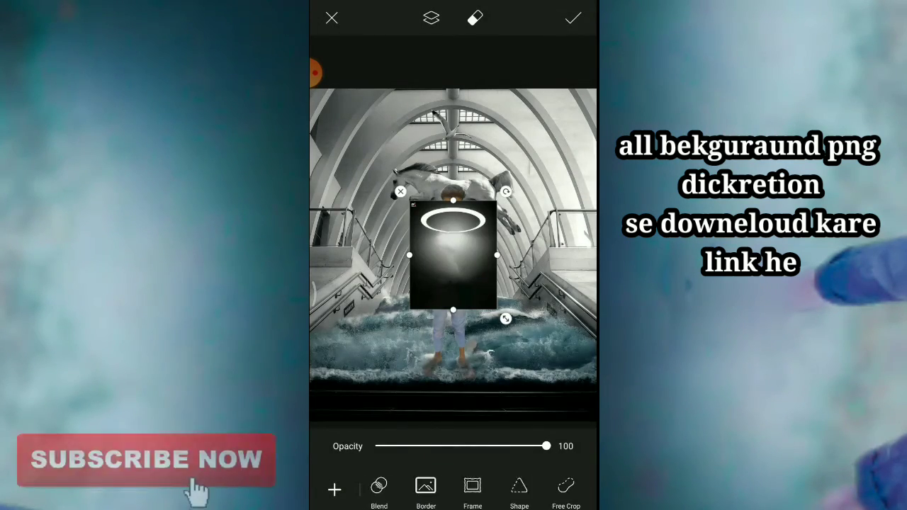
click(436, 489)
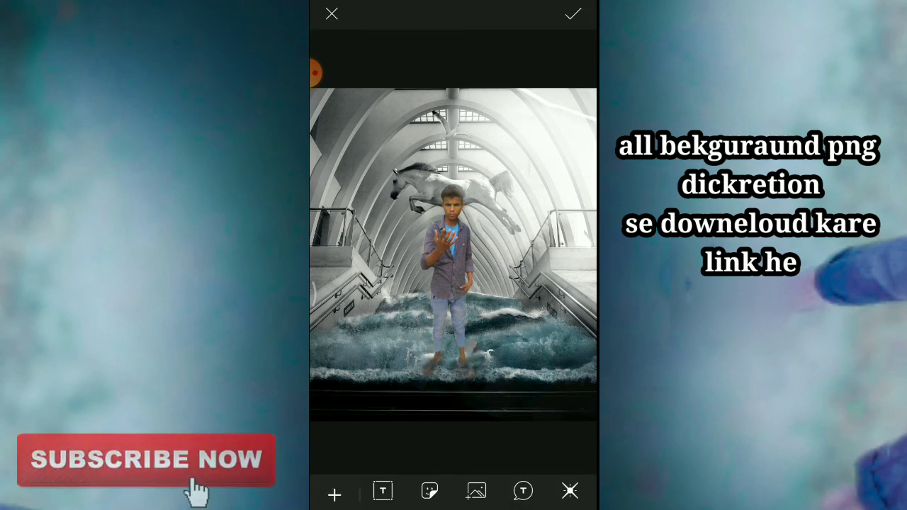
- Add the smoke image over the man with Screen blend mode
click(477, 492)
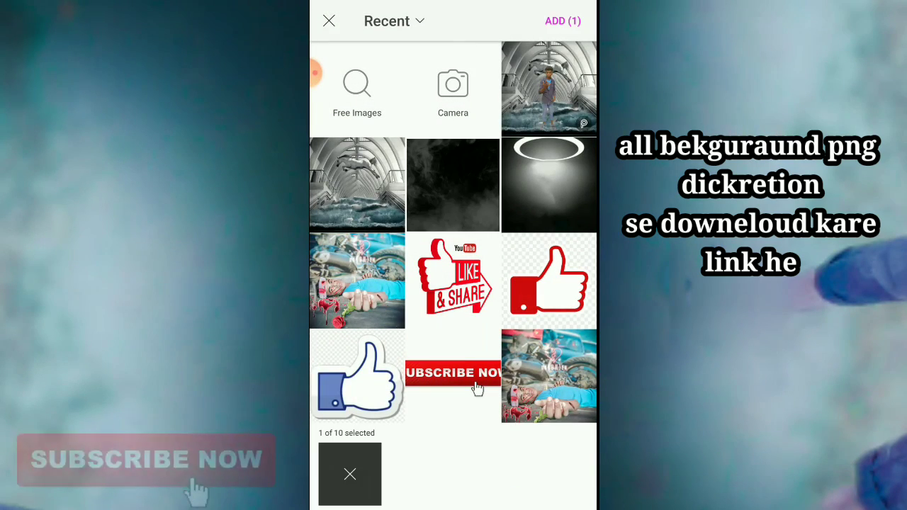
click(561, 20)
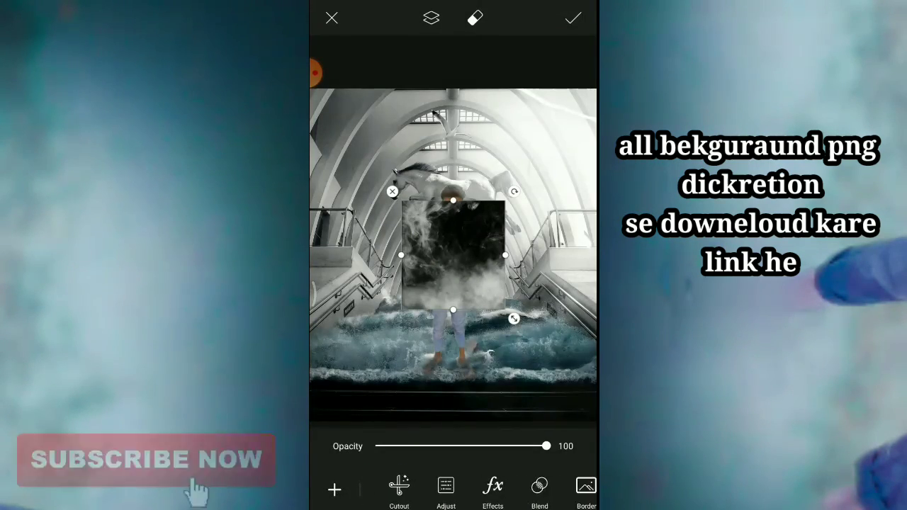
click(539, 489)
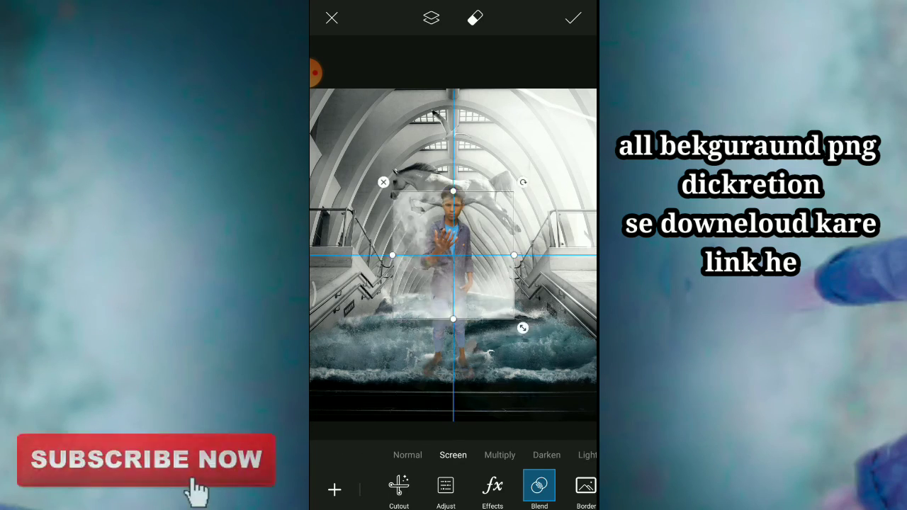